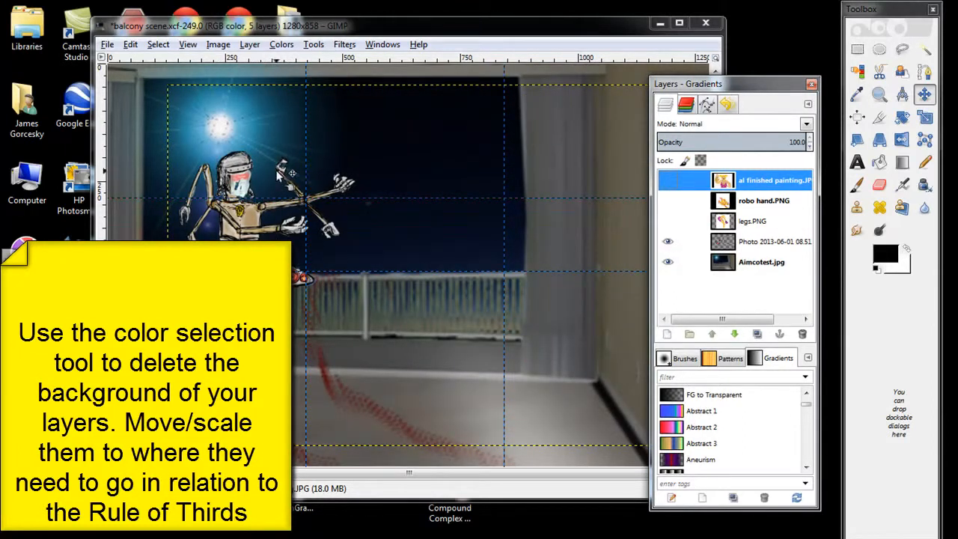
- Show the robot, legs and robotic hand layers one at a time over the balcony background
left_click(668, 180)
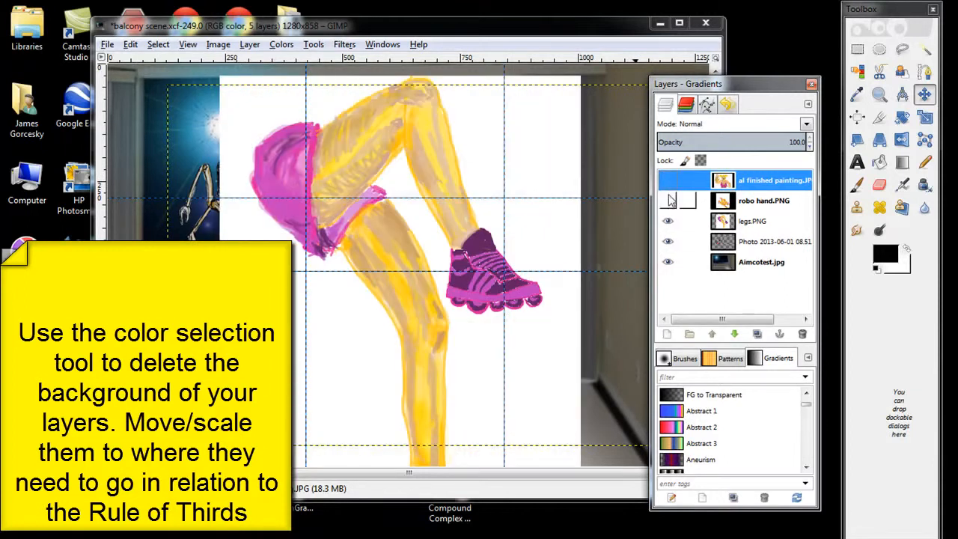
left_click(668, 179)
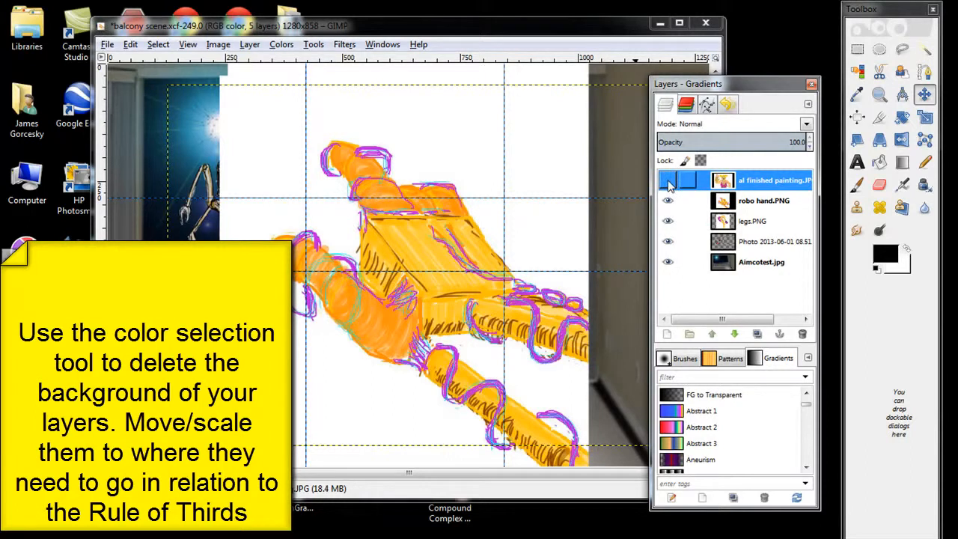
left_click(668, 180)
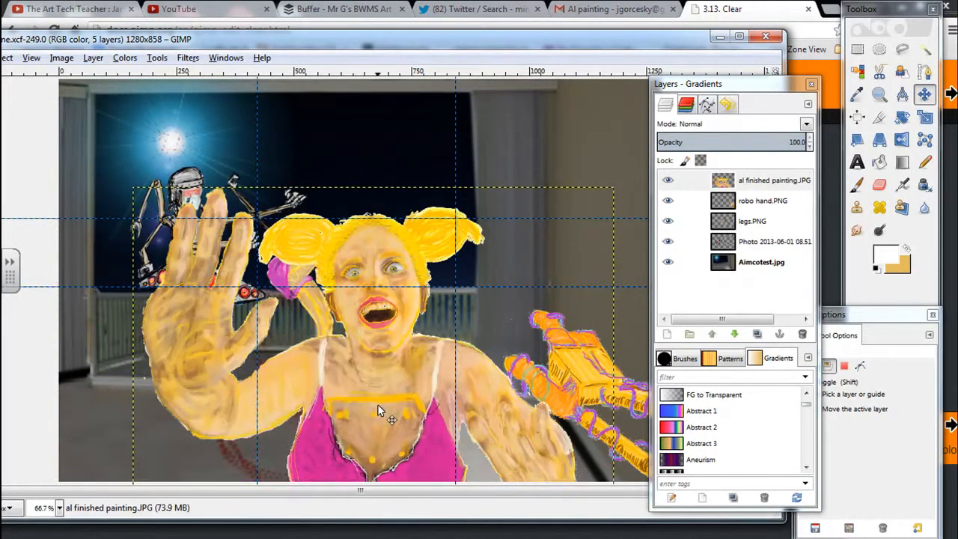
- Move the woman layer up beside the robot and scale it down to 494 × 371
left_click_drag(382, 410, 416, 347)
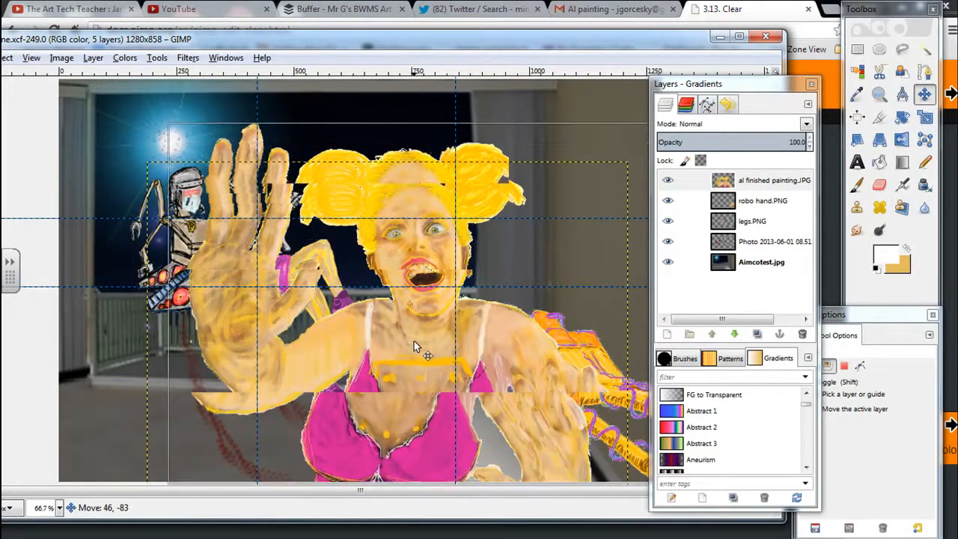
left_click_drag(416, 347, 442, 372)
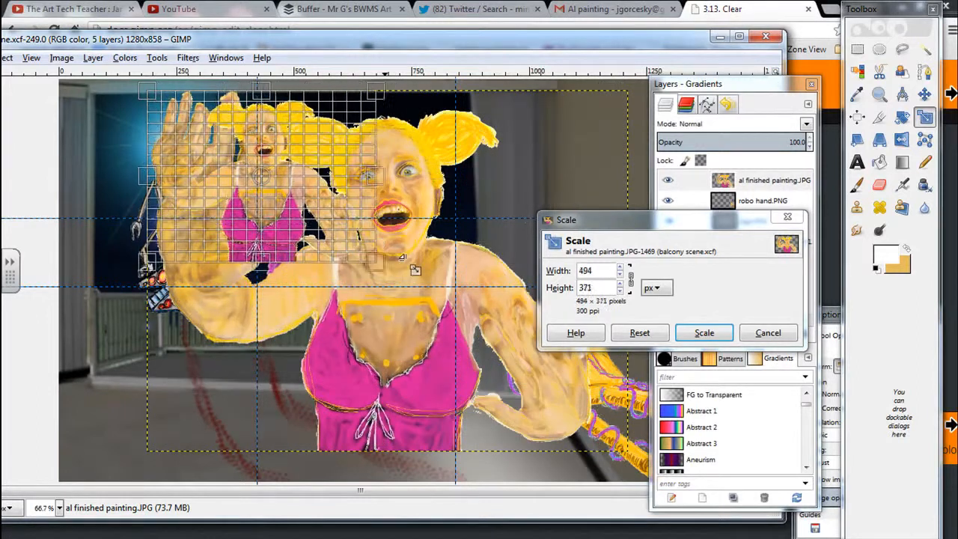
left_click(704, 333)
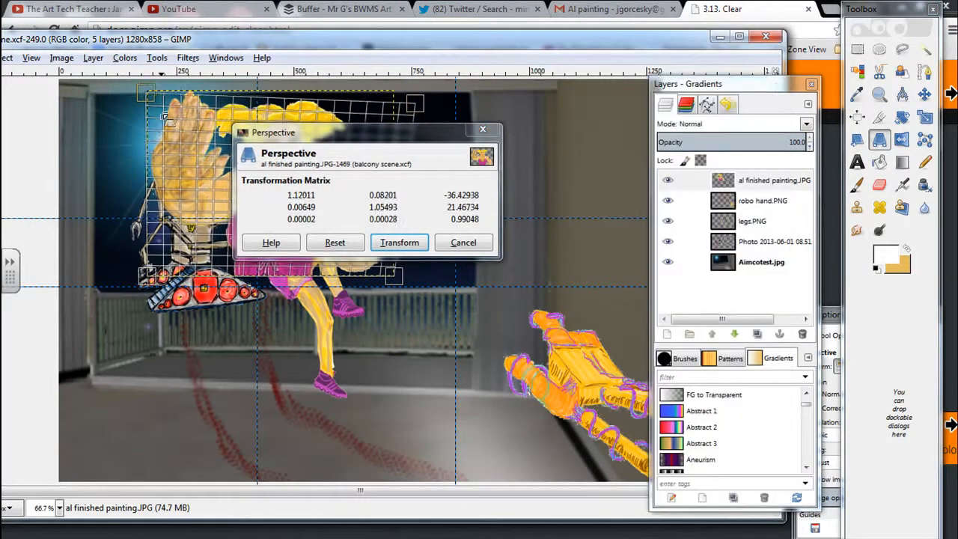
- Tilt the woman layer with a perspective transform and apply it
left_click_drag(147, 95, 123, 81)
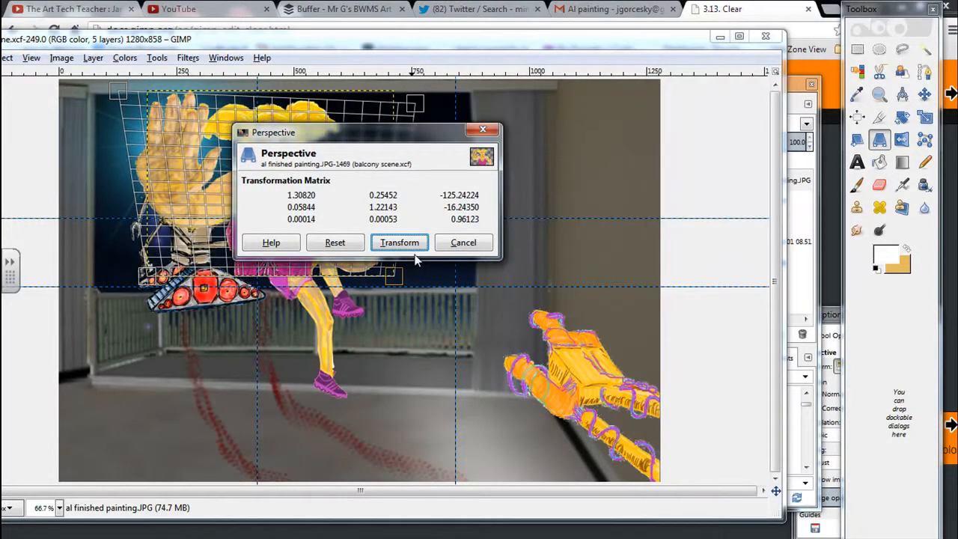
left_click(399, 243)
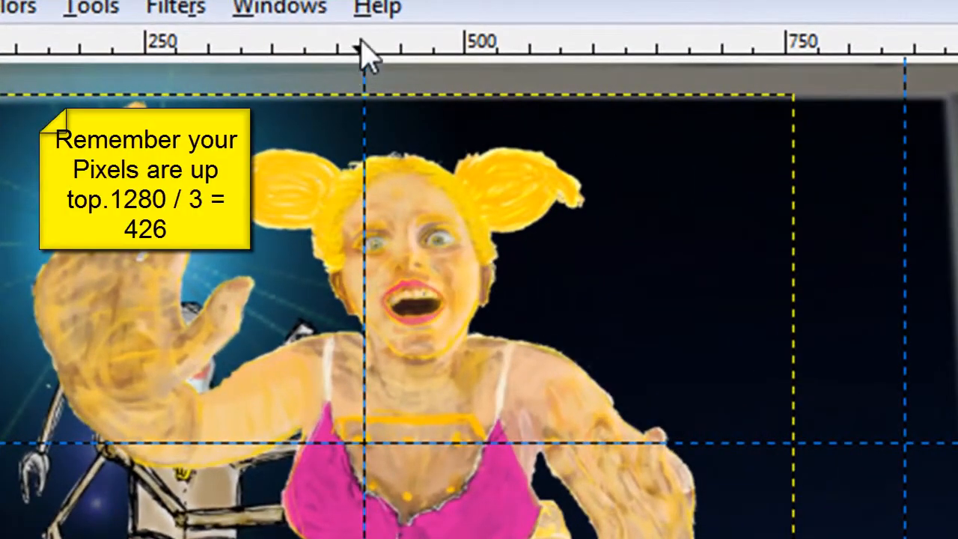
mouse_move(359, 72)
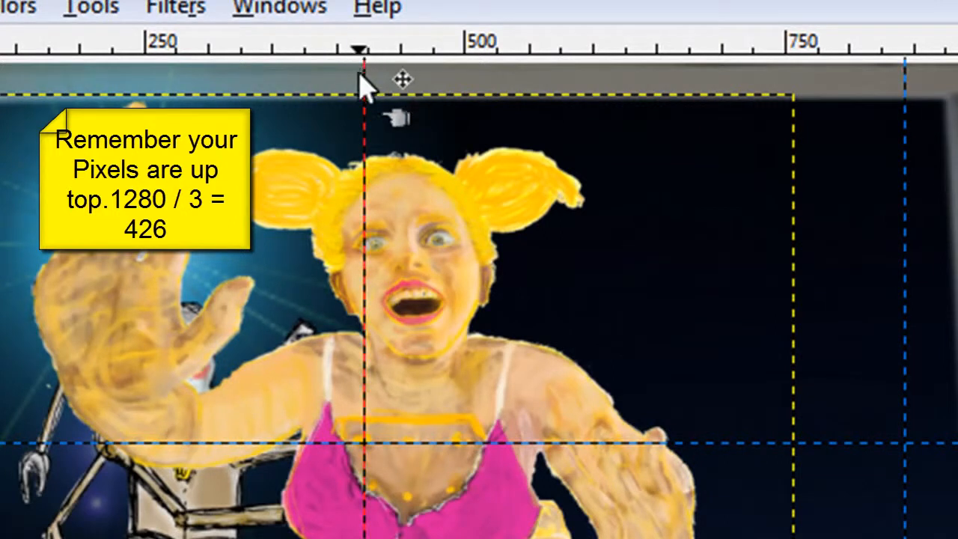
- Add a vertical rule-of-thirds guide near 426 px and a horizontal one near 286 px
left_click_drag(358, 82, 273, 97)
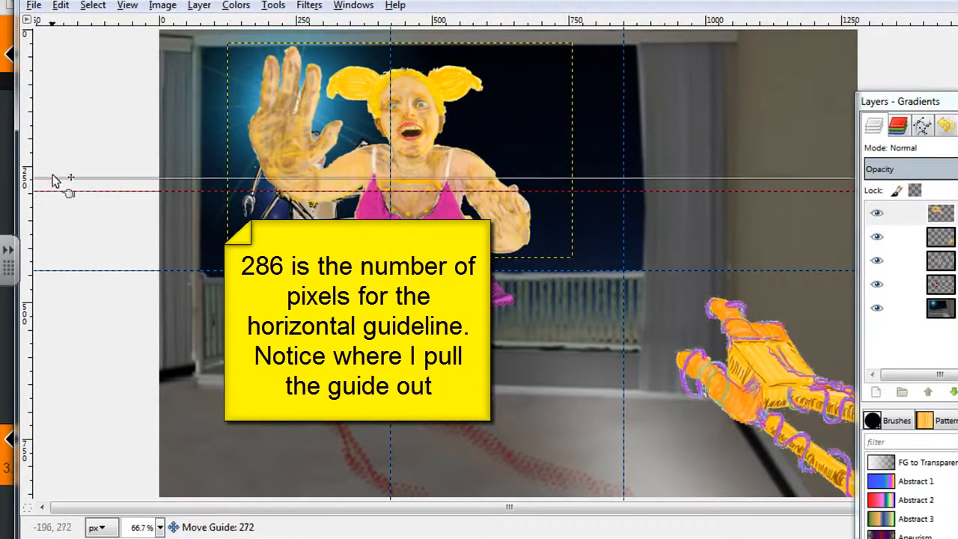
left_click_drag(69, 179, 78, 198)
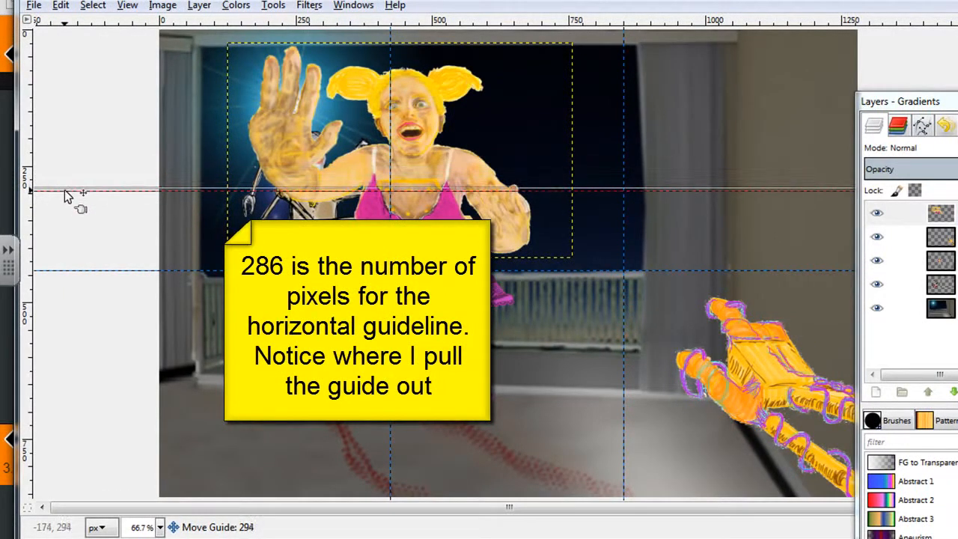
left_click_drag(69, 198, 68, 191)
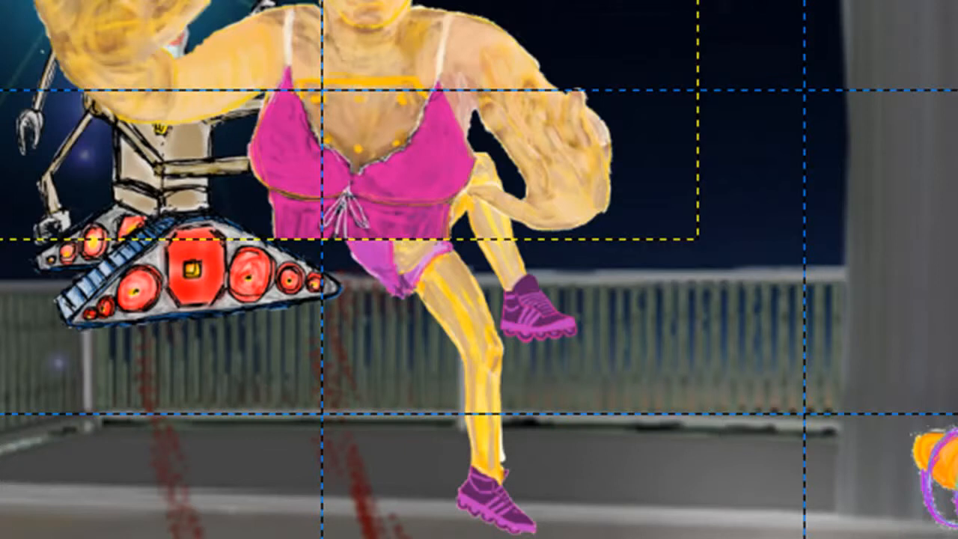
mouse_move(717, 446)
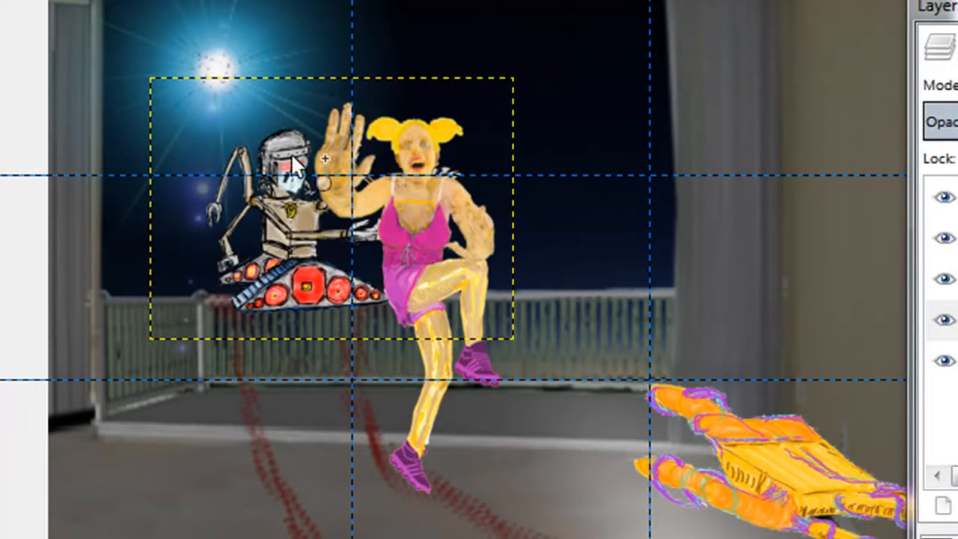
mouse_move(719, 404)
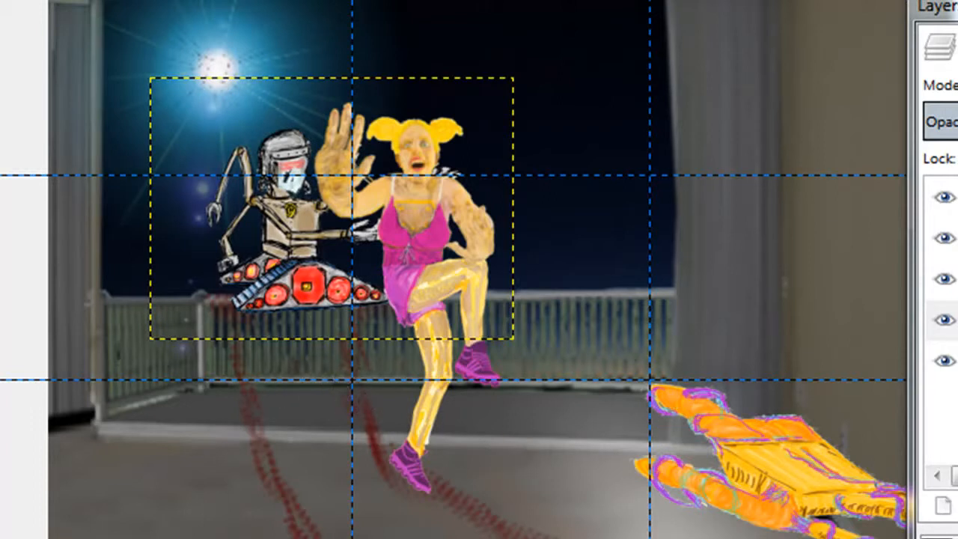
mouse_move(462, 191)
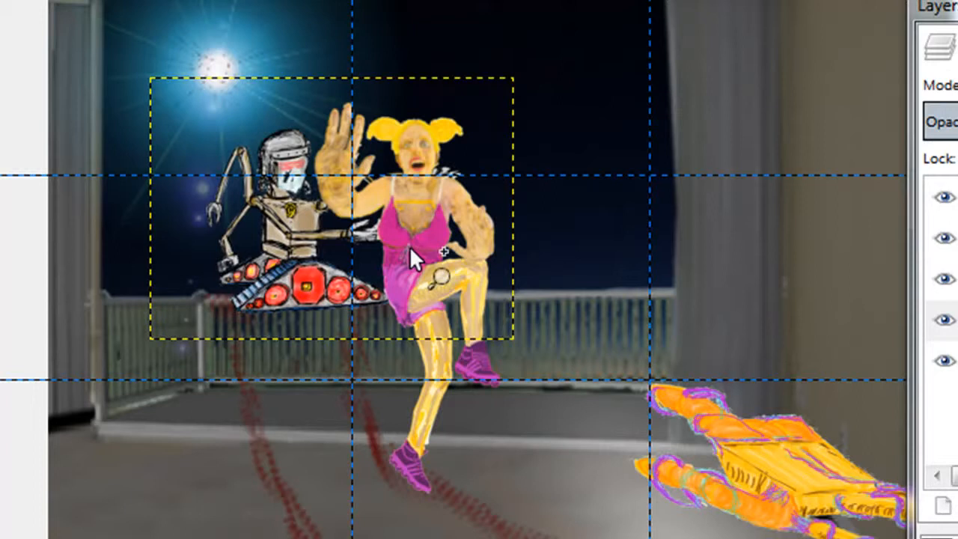
mouse_move(282, 252)
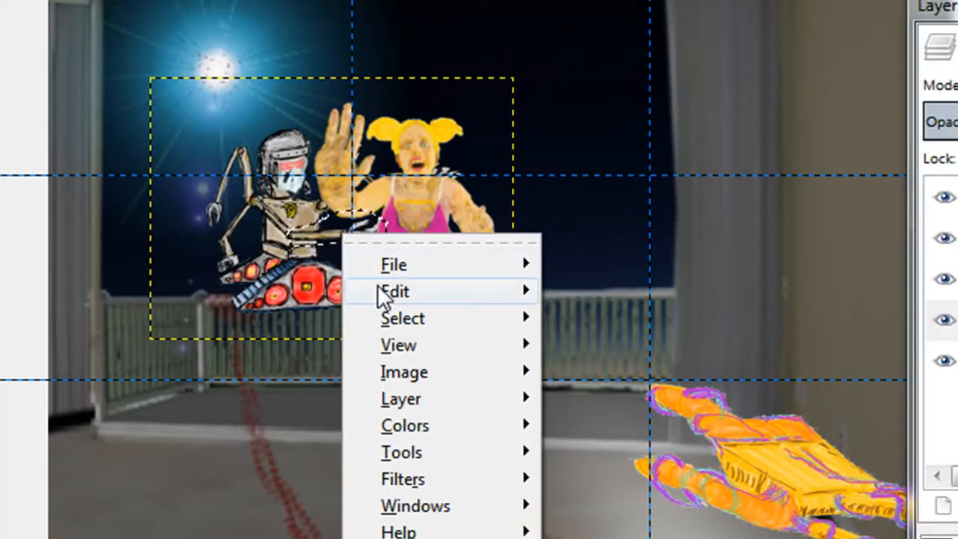
- Bring up the editing commands to copy the selection and paste it as a new layer
left_click(396, 291)
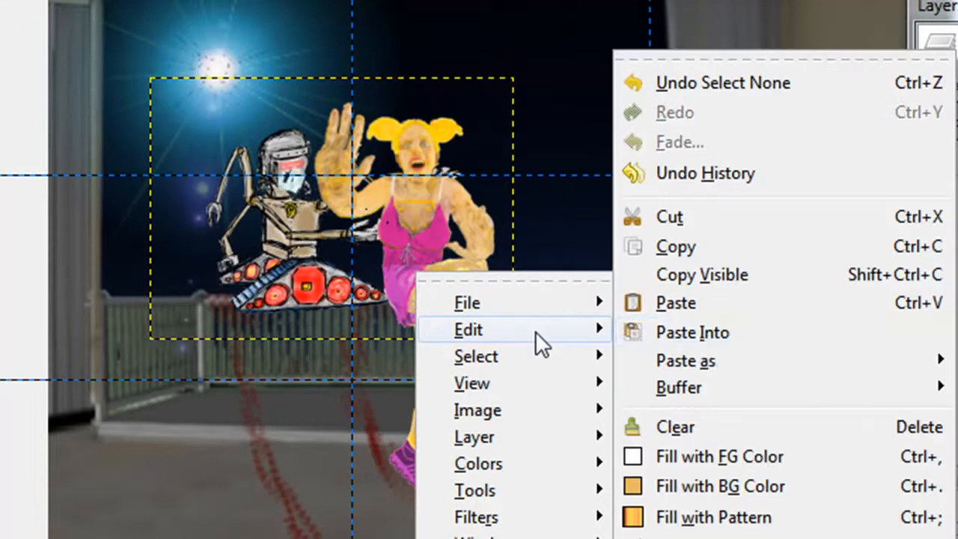
mouse_move(686, 360)
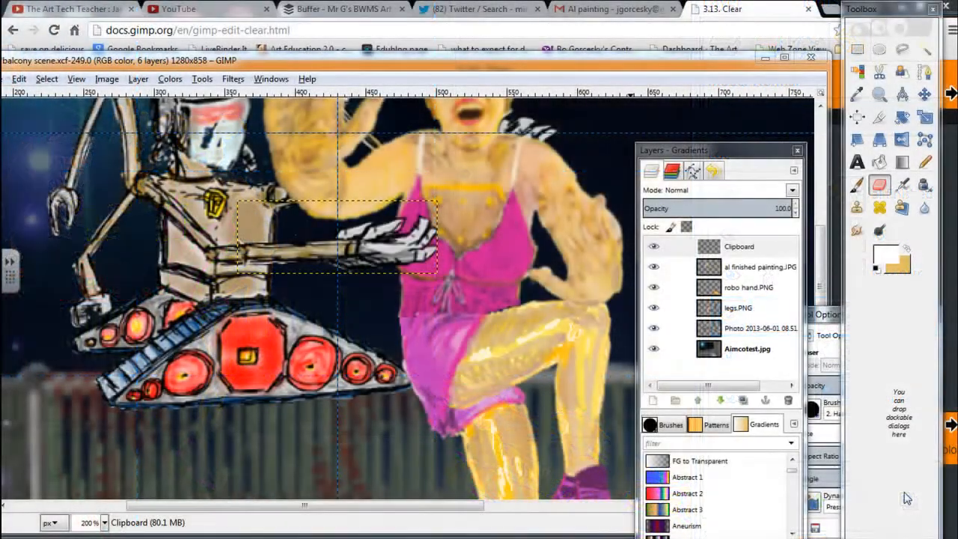
- Stretch the pasted robot arm in perspective so it reaches toward the woman, and apply it
left_click(740, 246)
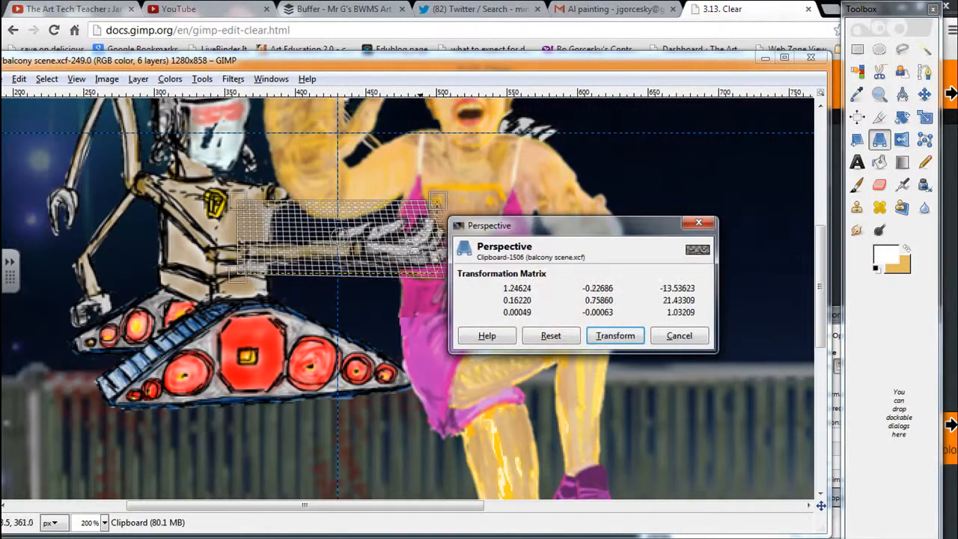
left_click_drag(438, 202, 432, 281)
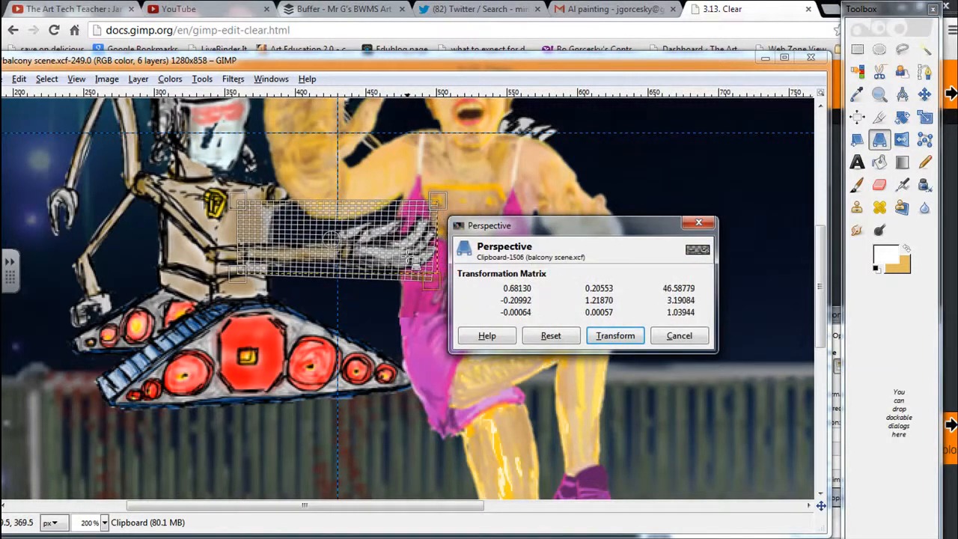
left_click(614, 335)
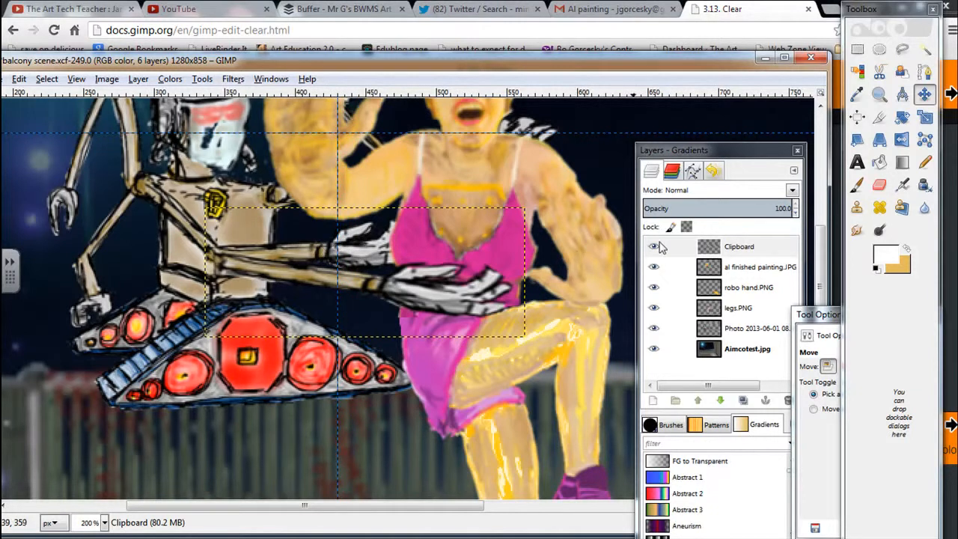
left_click(749, 328)
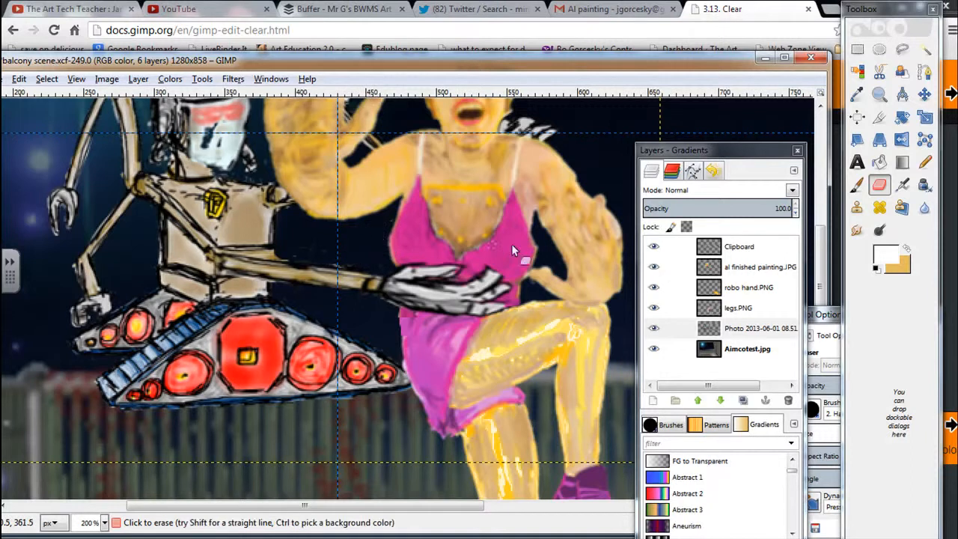
mouse_move(258, 258)
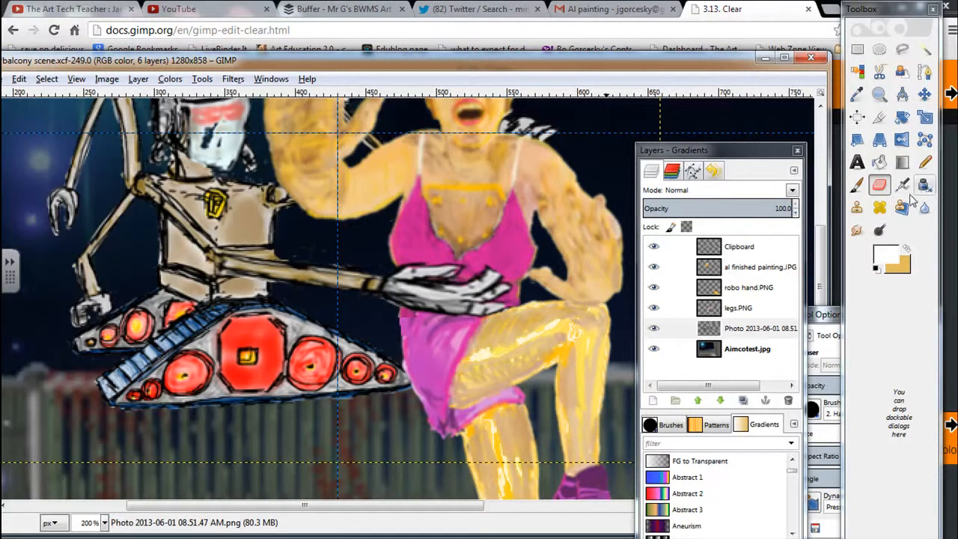
mouse_move(857, 208)
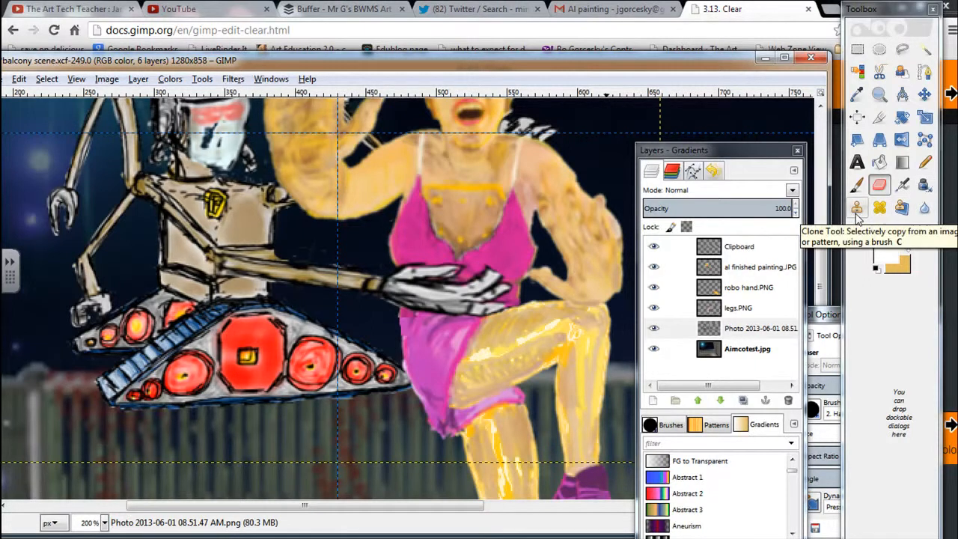